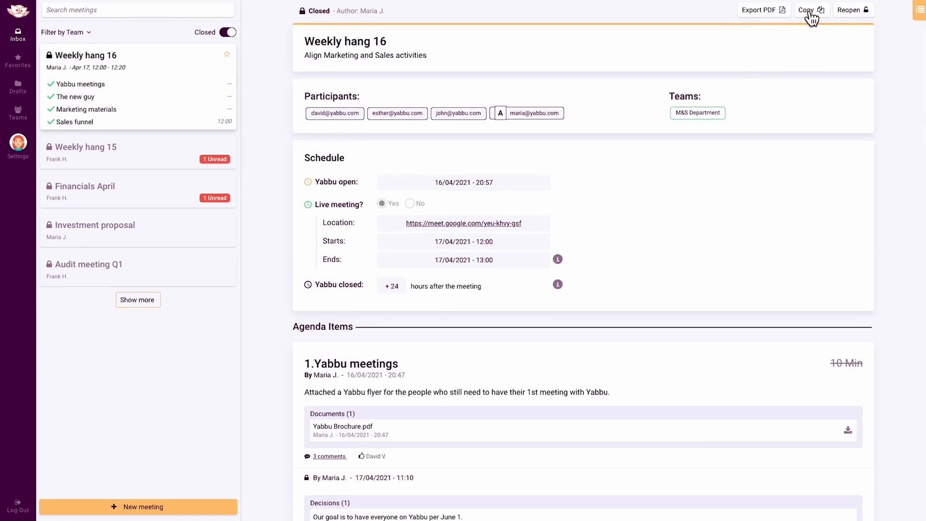
Open the Copy dialog for the closed meeting 'Weekly hang 16' to choose agenda items.
{"action": "left_click", "coordinate": [807, 10]}
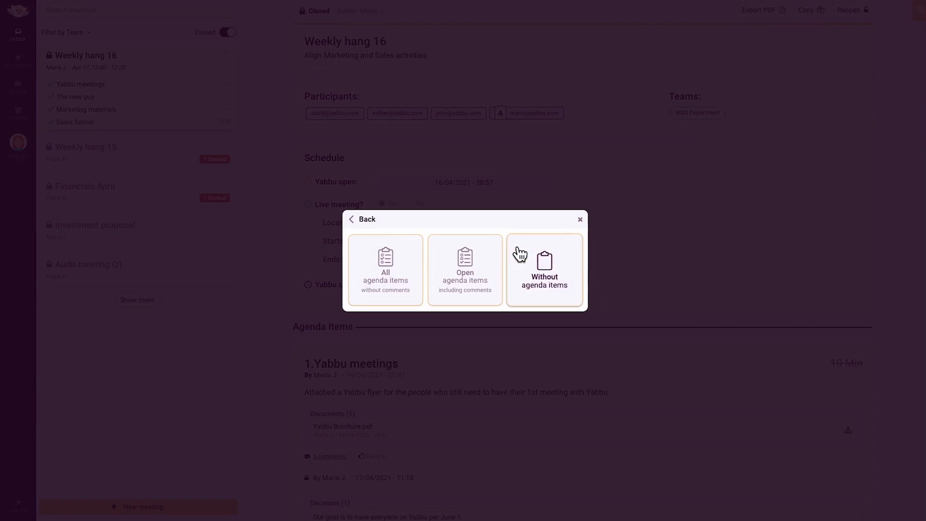